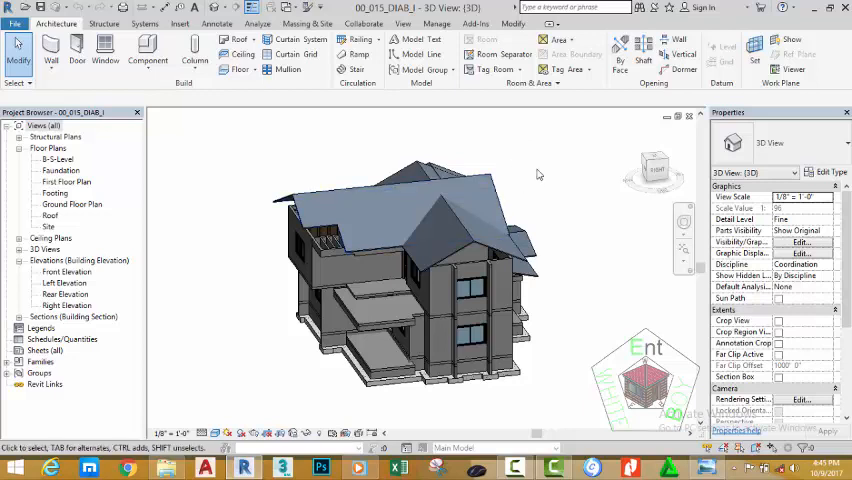
mouse_move(528, 214)
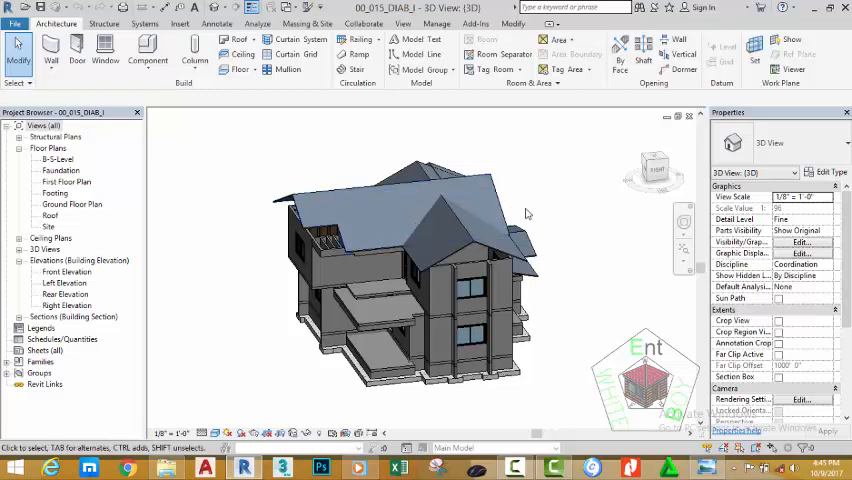
mouse_move(544, 206)
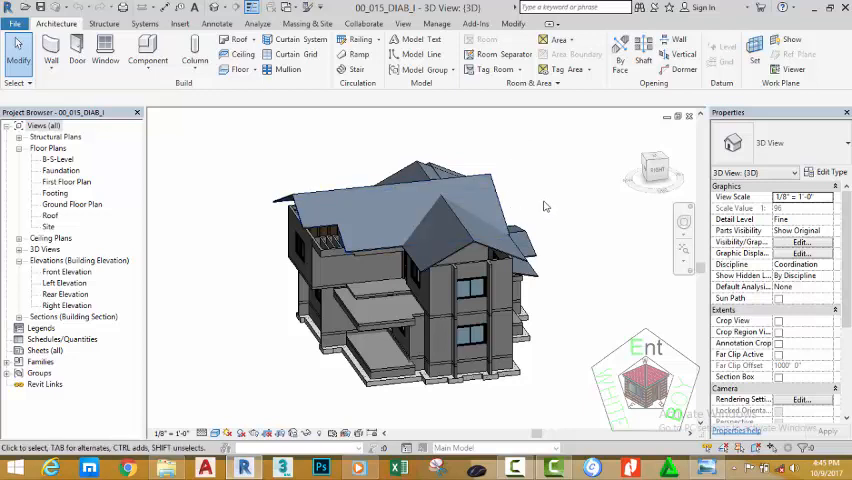
mouse_move(576, 280)
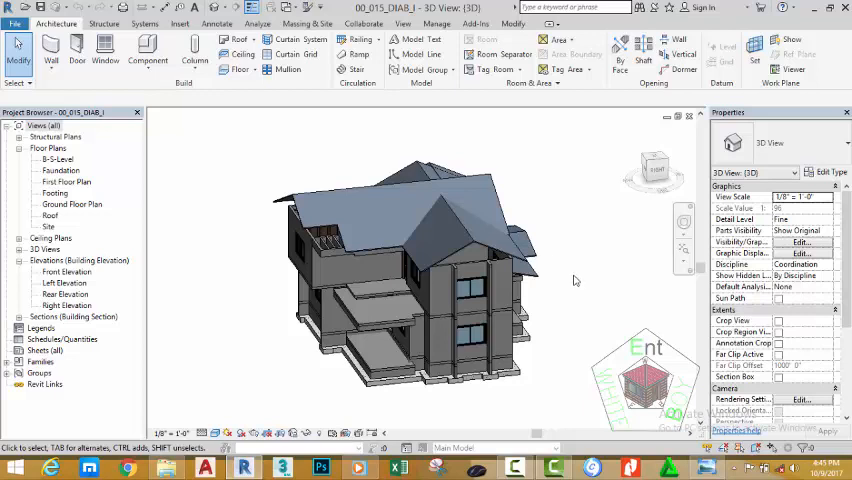
Save the house project as the next numbered version of the file
left_click(16, 22)
type("00_016_DIAB_I.rvt")
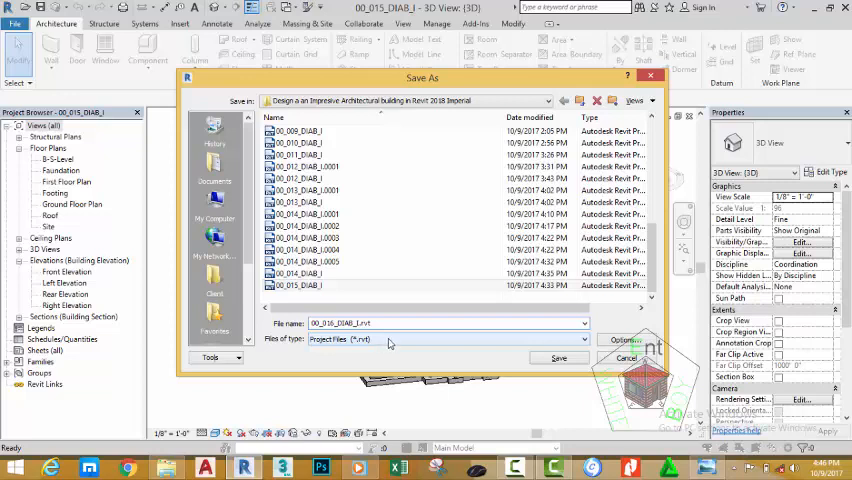
mouse_move(378, 340)
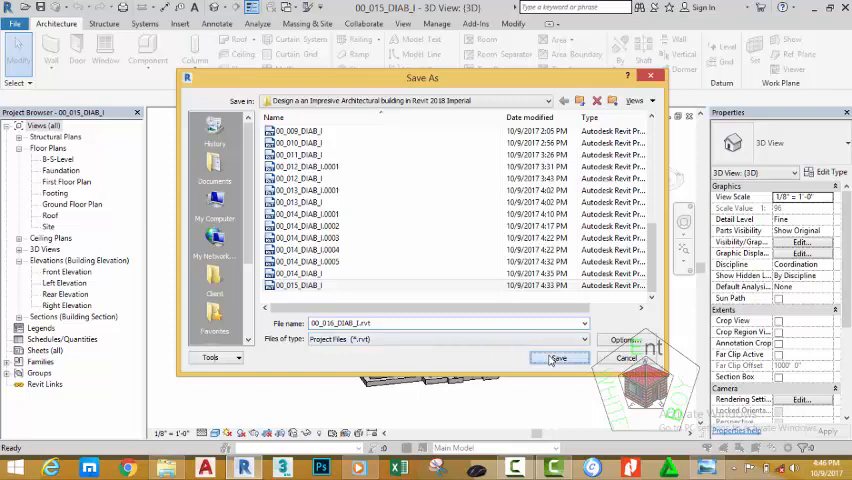
left_click(558, 358)
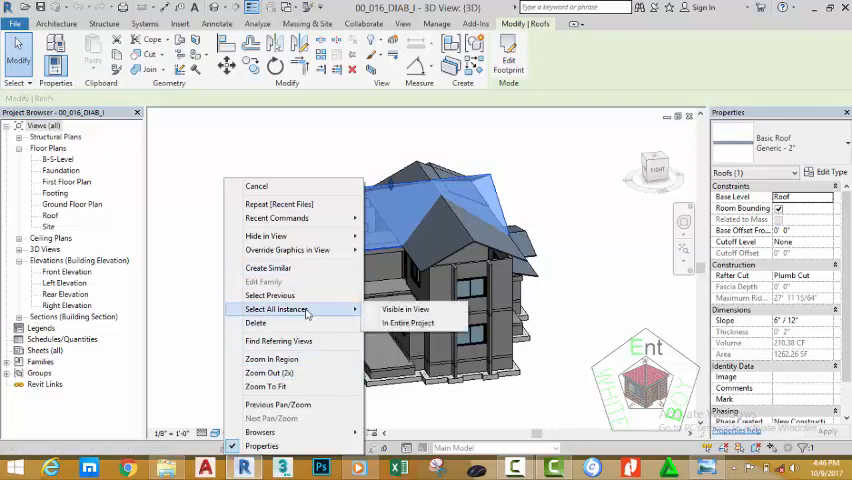
Select all visible roof instances and isolate them in the 3D view
left_click(408, 324)
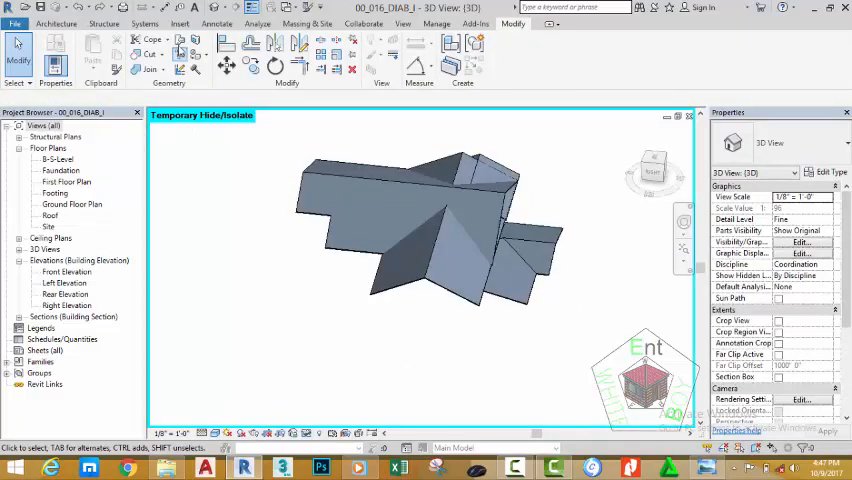
mouse_move(180, 44)
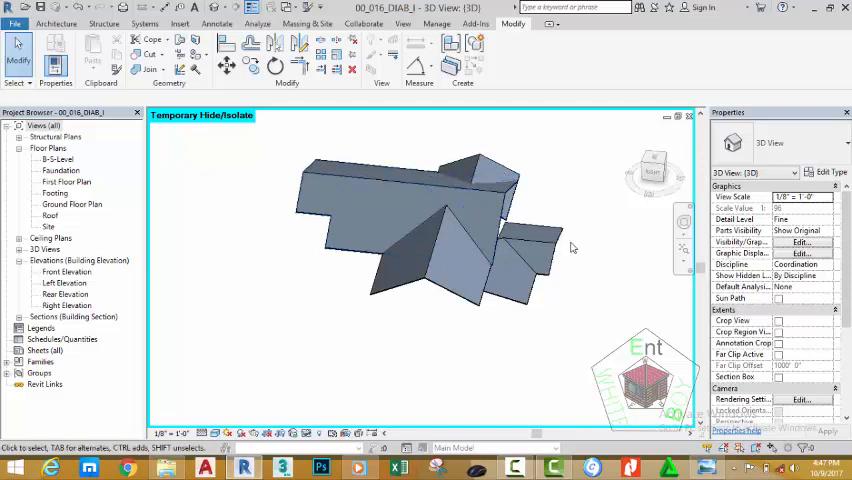
Orbit the isolated roofs to view them from a low side angle
left_click_drag(450, 260, 410, 250)
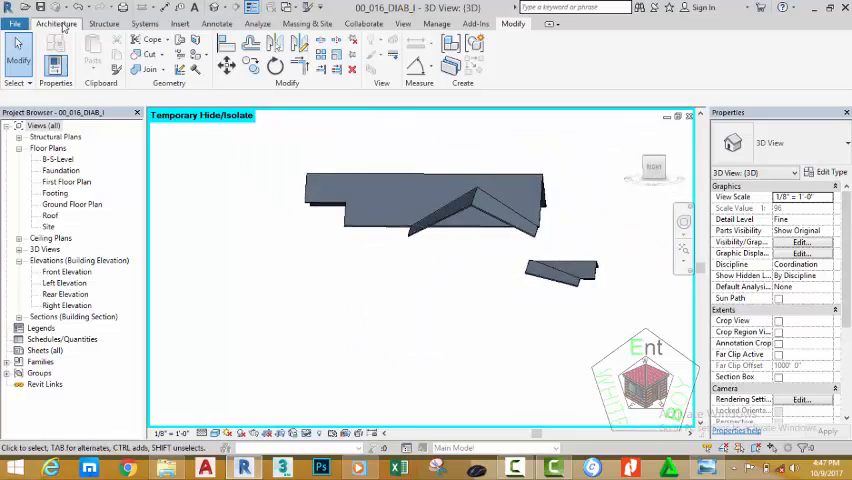
Cut a by-face opening through the roof along the overlapping edge, trimming the boundary and finishing
left_click(56, 24)
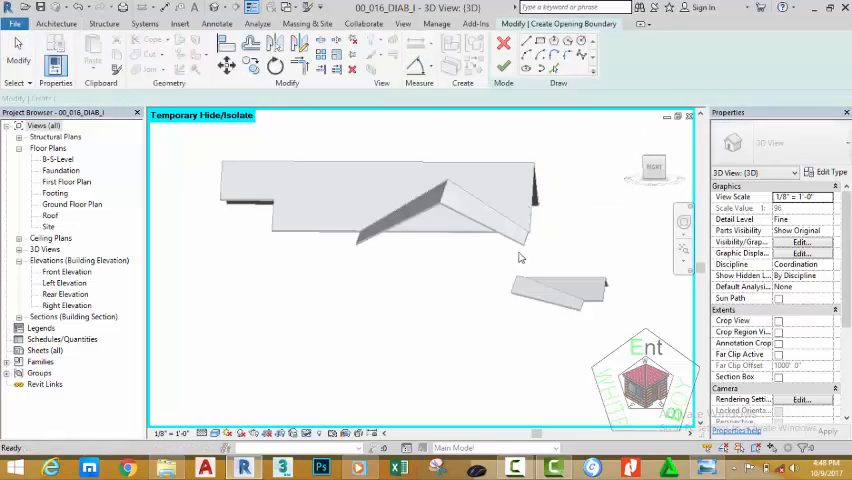
left_click(556, 68)
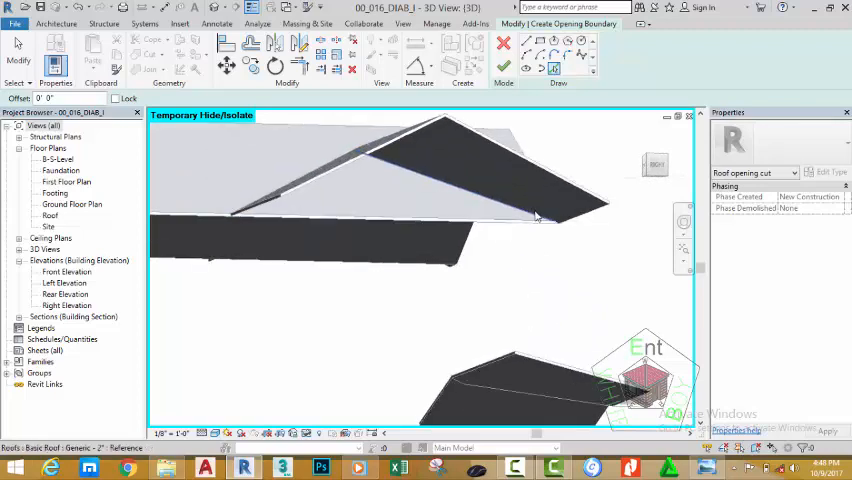
left_click_drag(540, 210, 360, 250)
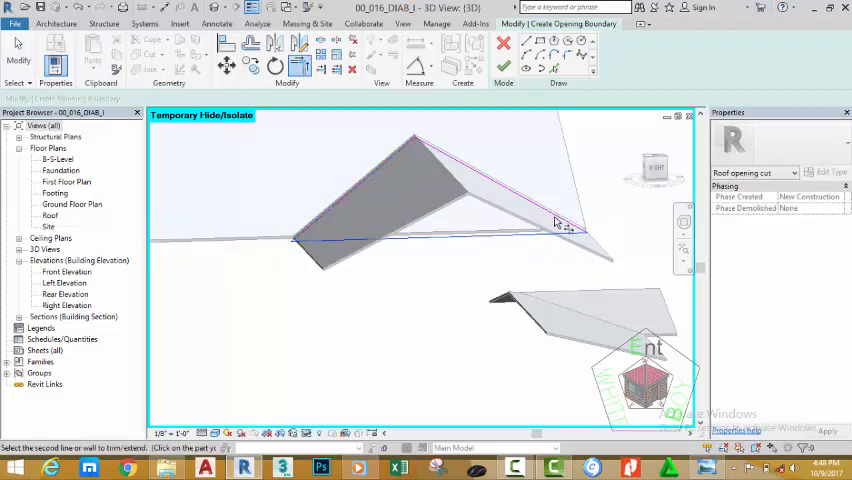
left_click(504, 68)
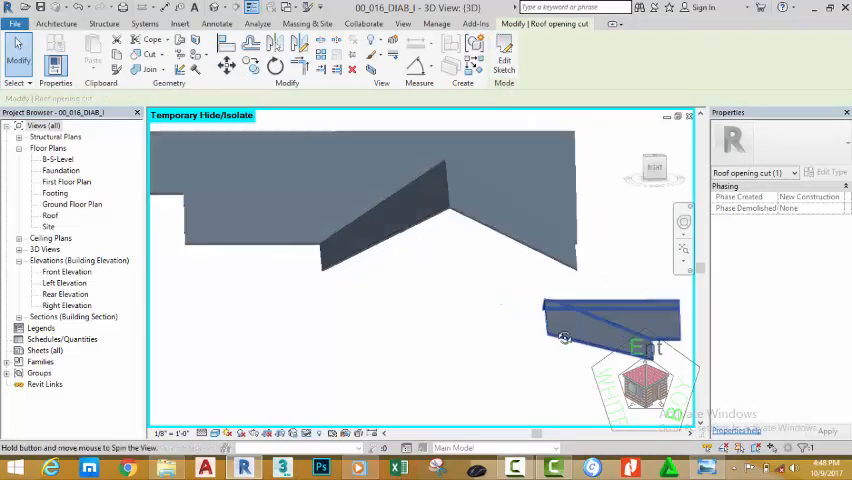
left_click_drag(564, 336, 426, 250)
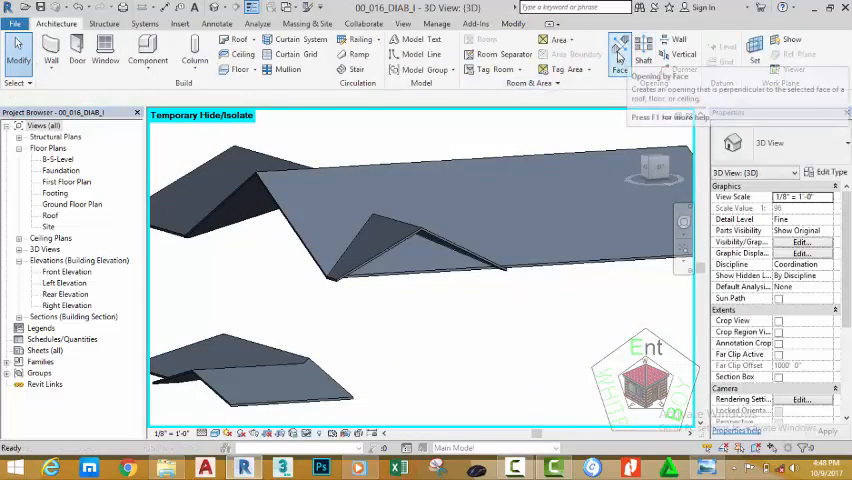
Start a second by-face opening and bring the next overlapping roof portion into view
left_click(620, 44)
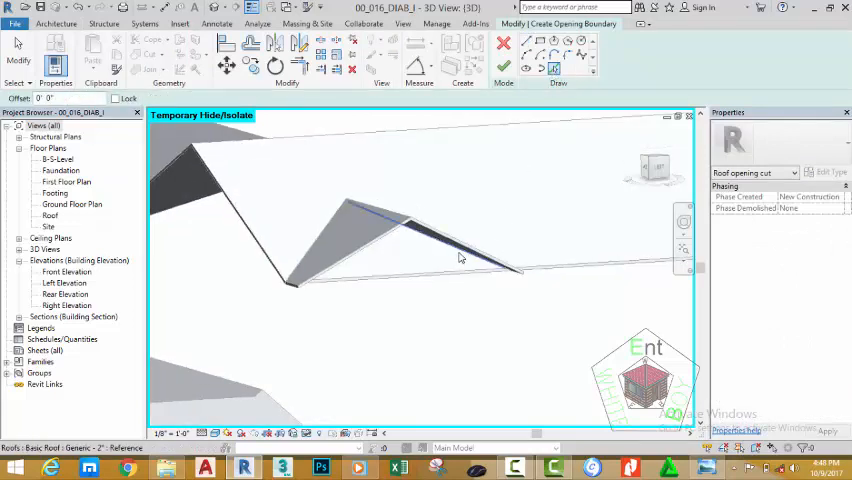
left_click_drag(460, 258, 430, 340)
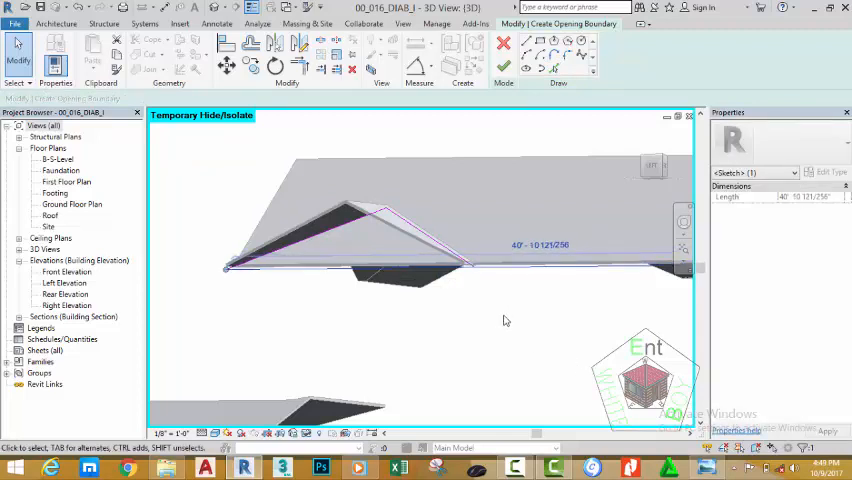
mouse_move(430, 290)
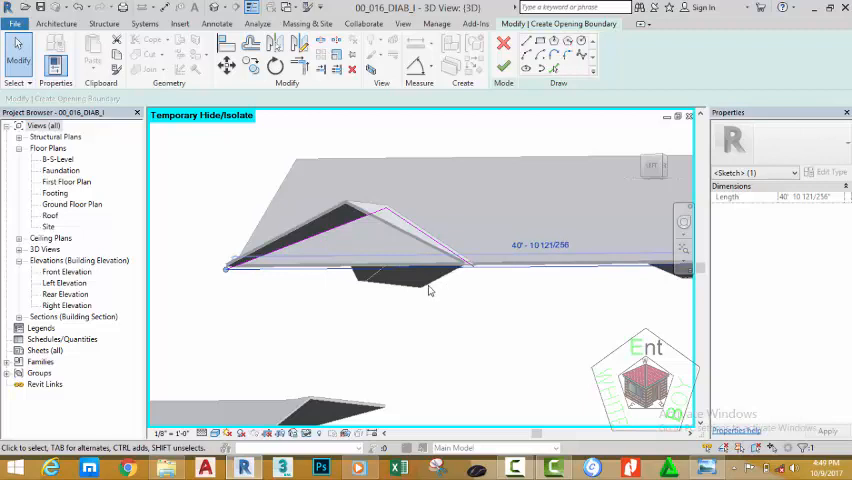